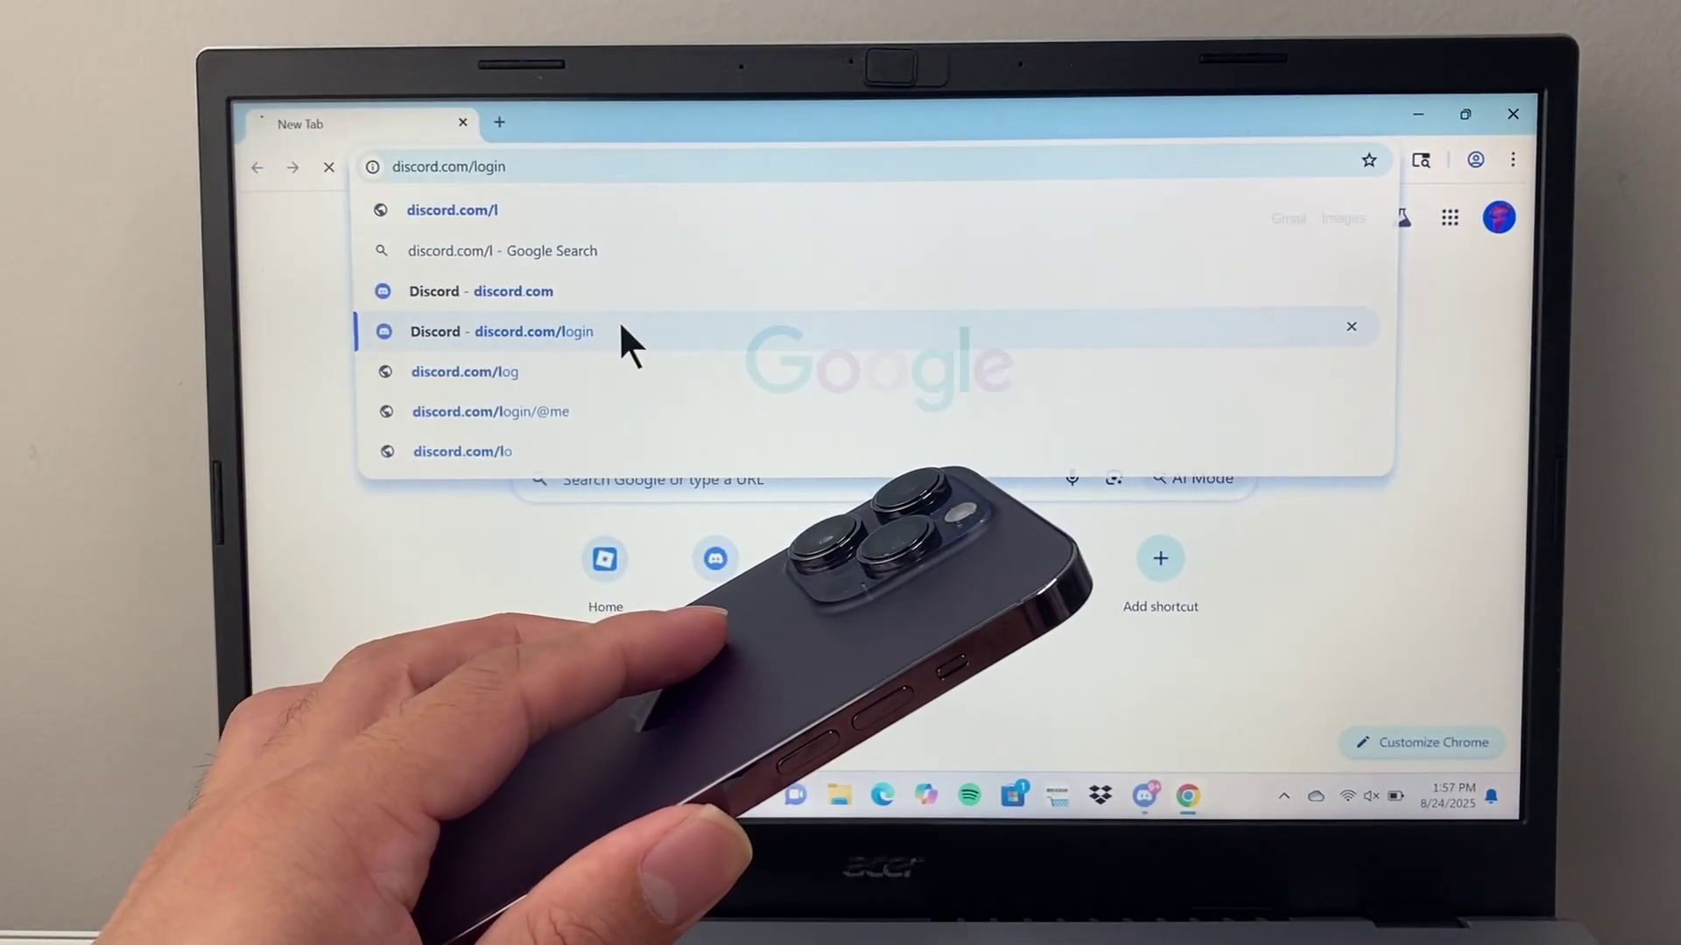
- Load discord.com/login from the address bar's Discord login suggestion
{"action": "left_click", "coordinate": [532, 332]}
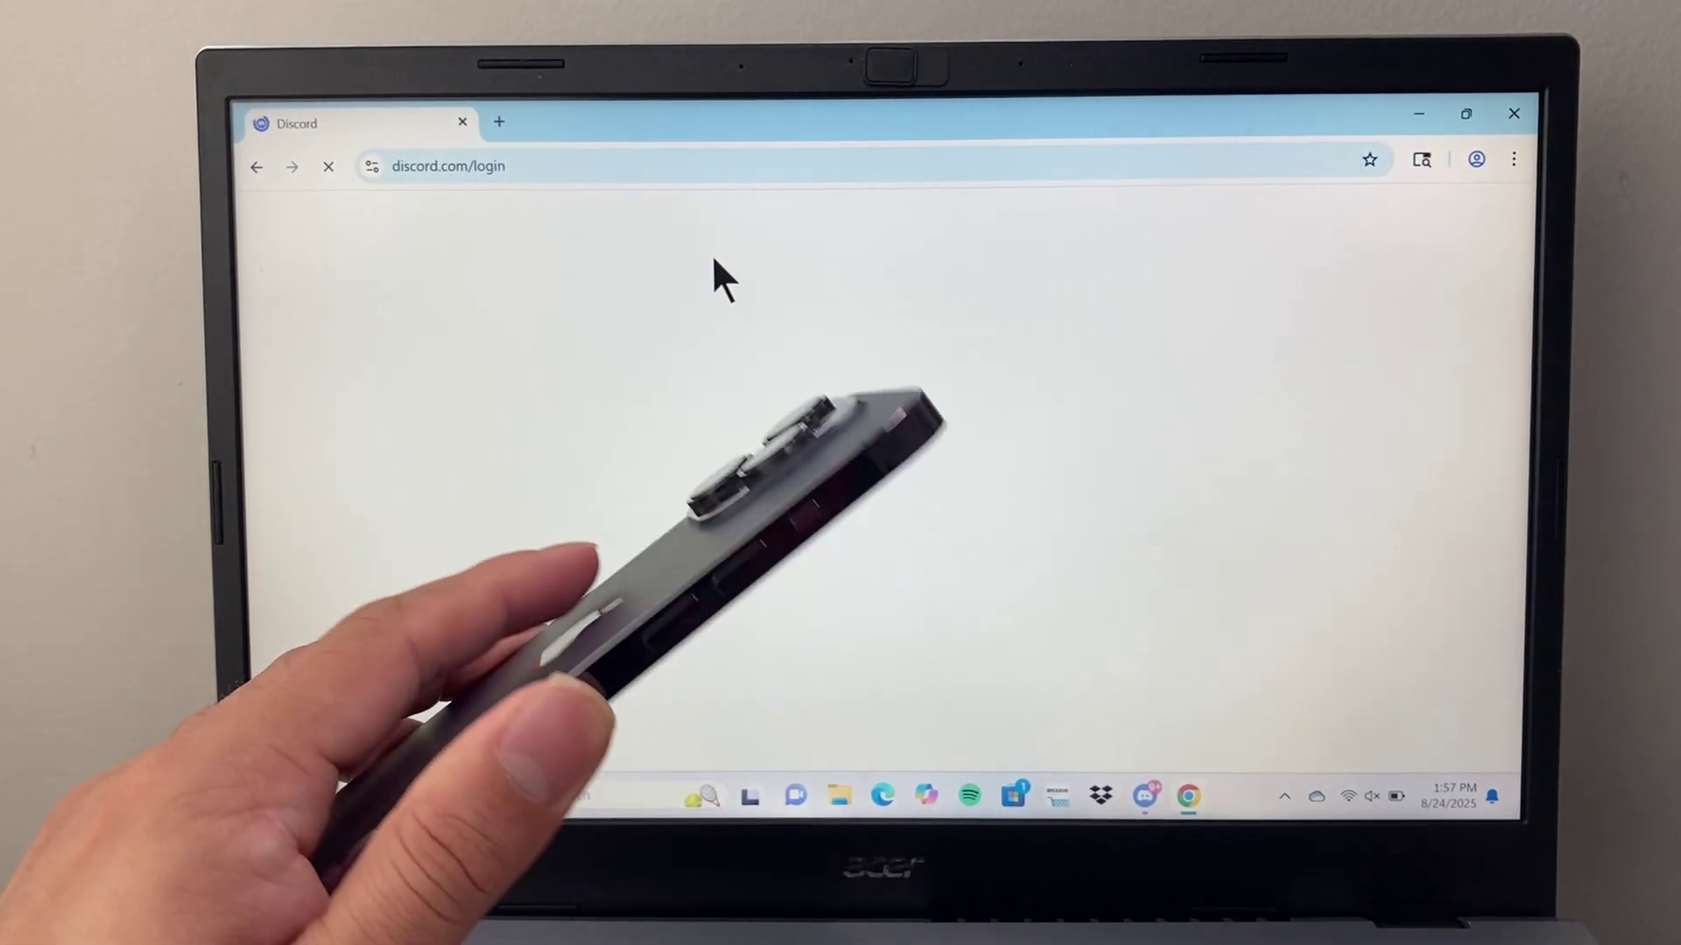